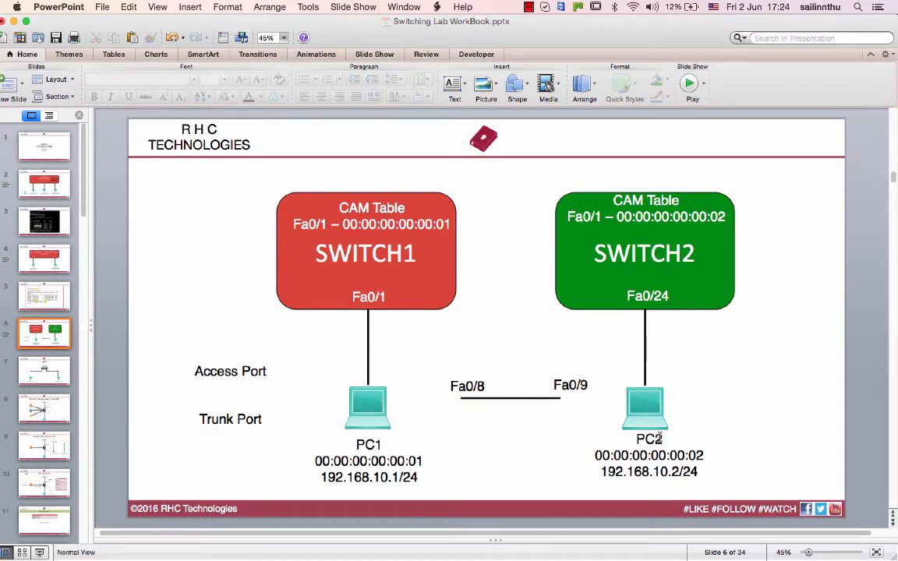
mouse_move(673, 305)
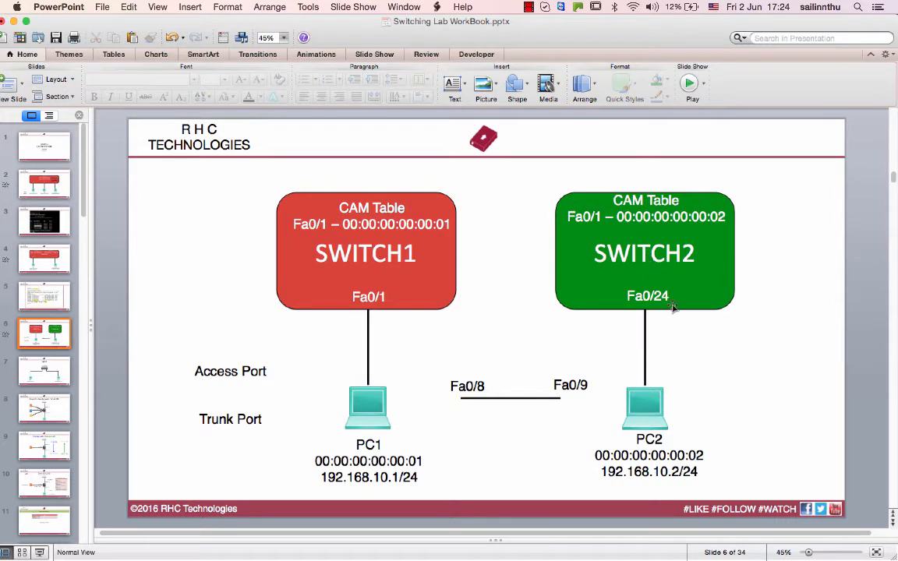
mouse_move(365, 424)
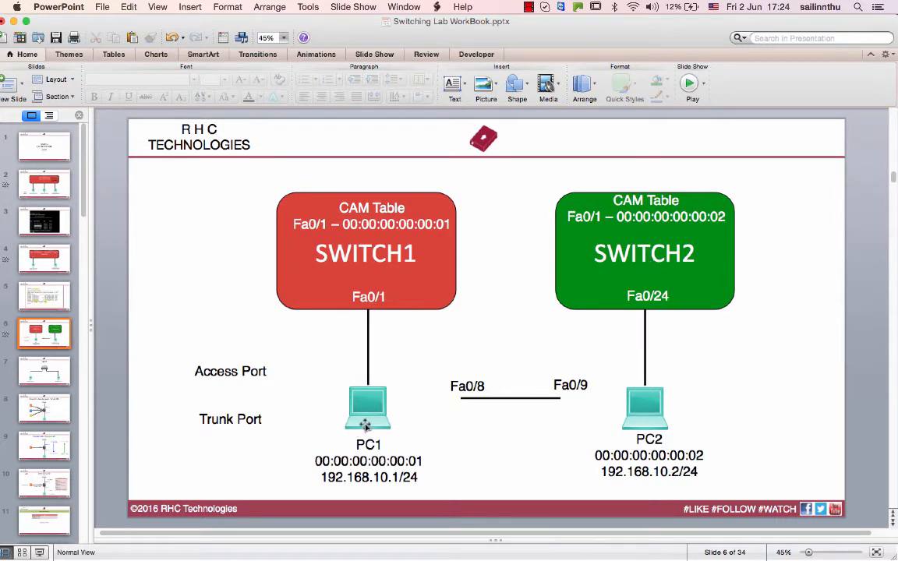
mouse_move(368, 392)
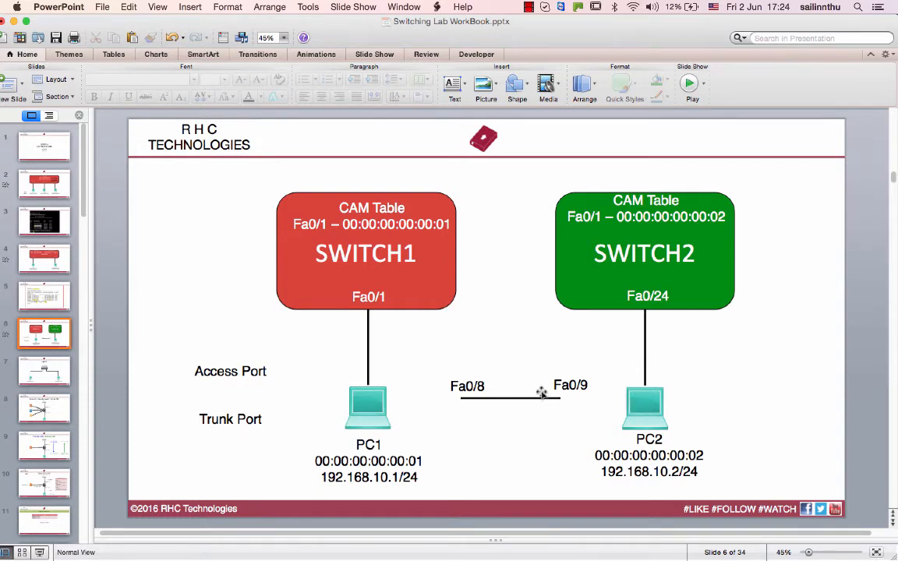
mouse_move(530, 397)
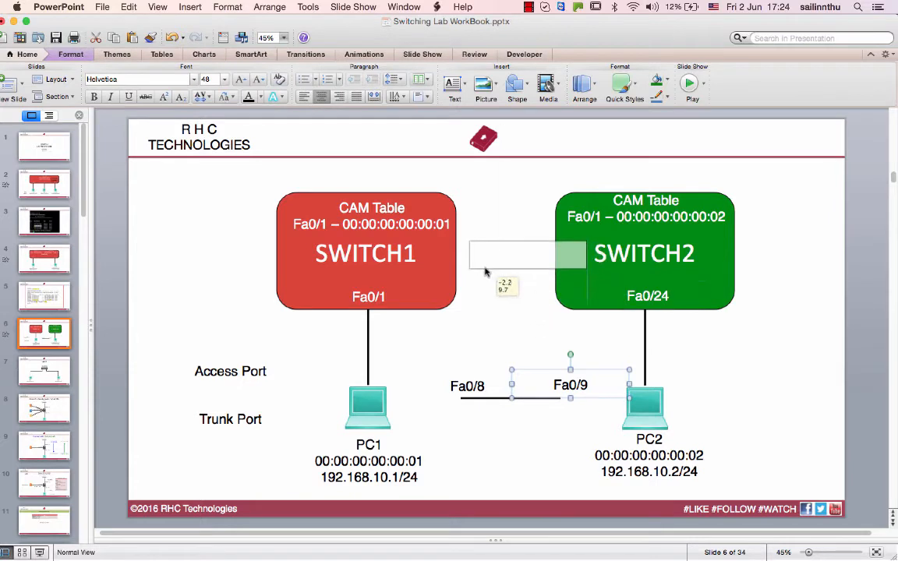
Step: Move the Fa0/9 label aside and connect SWITCH1 to SWITCH2 with the short line
drag(571, 384, 511, 257)
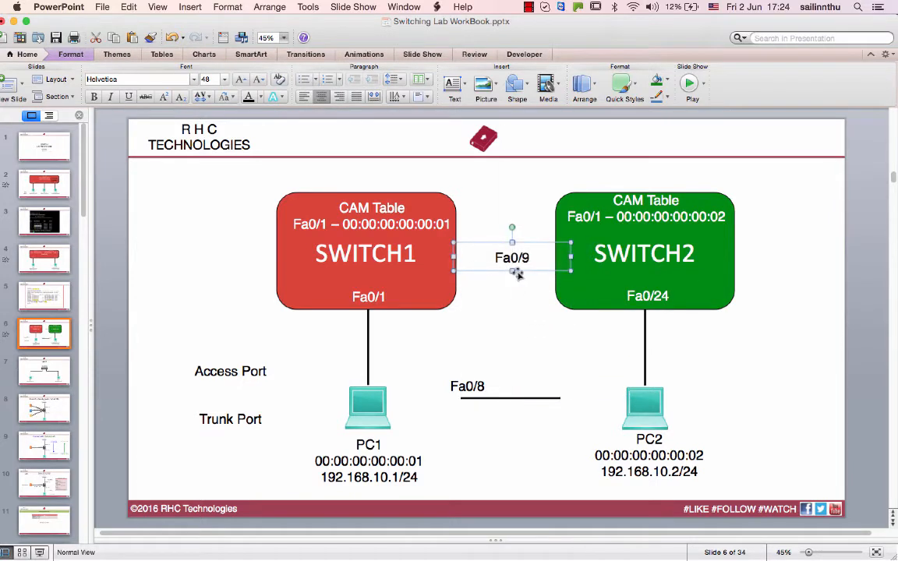
drag(511, 257, 511, 428)
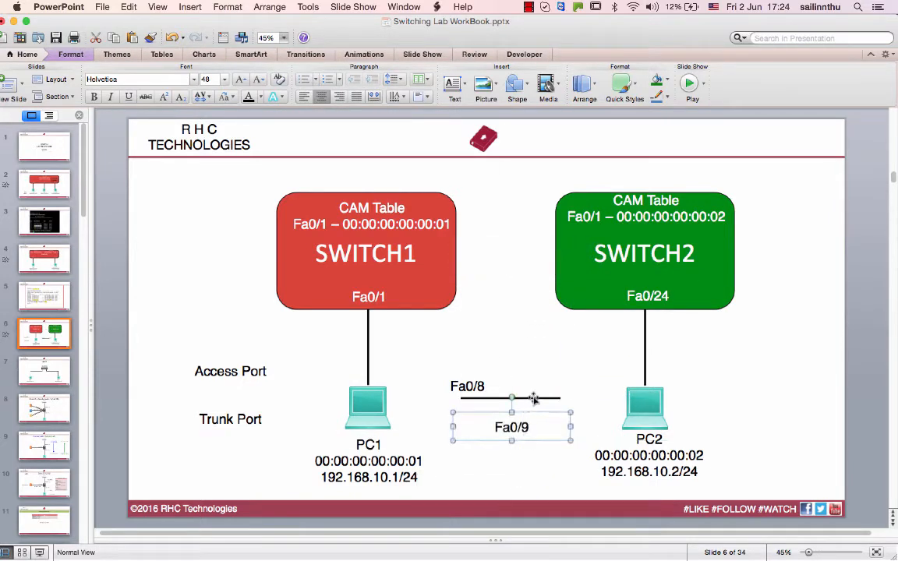
drag(511, 397, 530, 253)
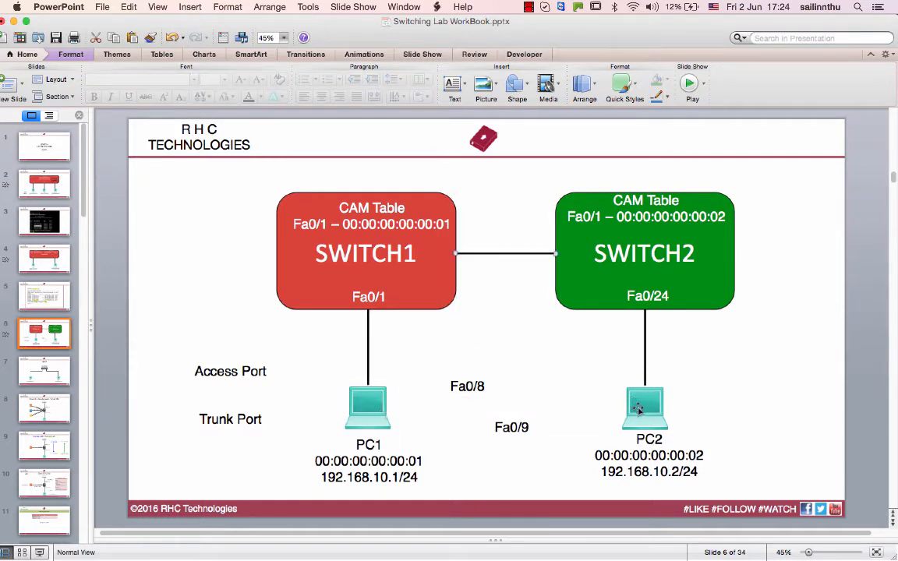
Step: Place the Fa0/8 label at SWITCH1's end of the inter-switch link
click(468, 386)
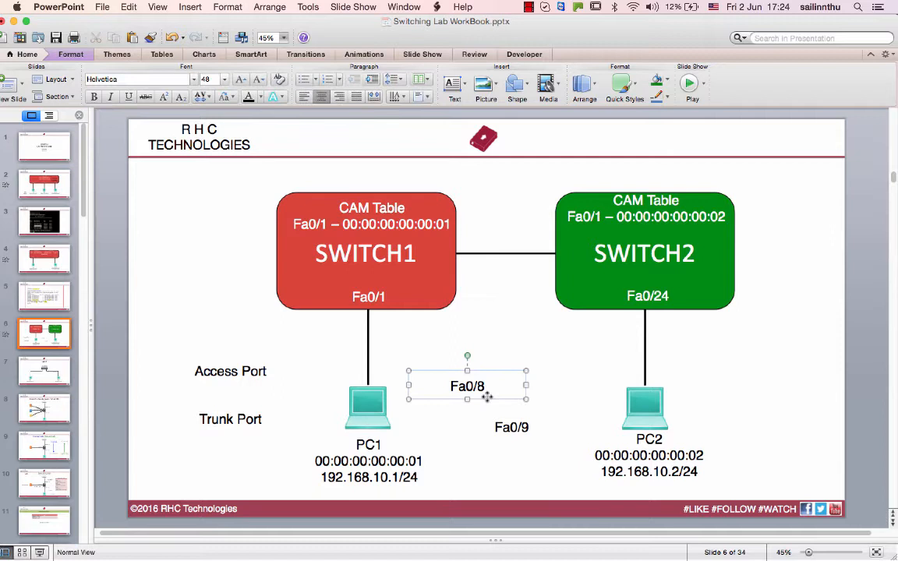
drag(467, 386, 449, 254)
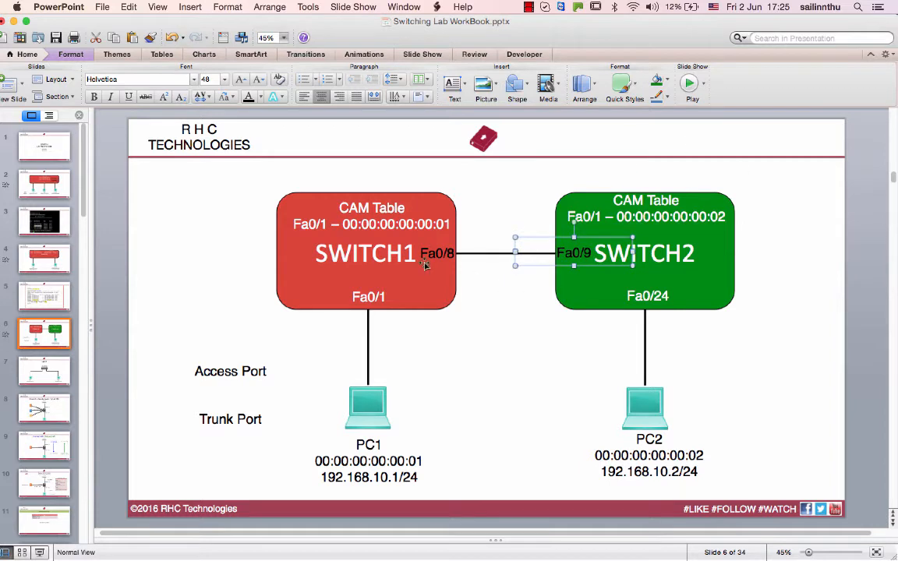
click(795, 278)
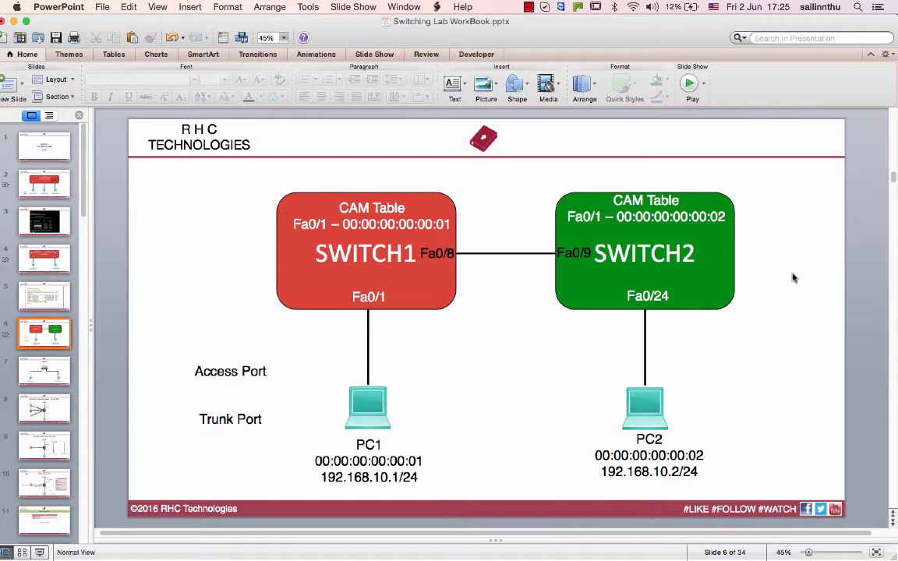
mouse_move(315, 401)
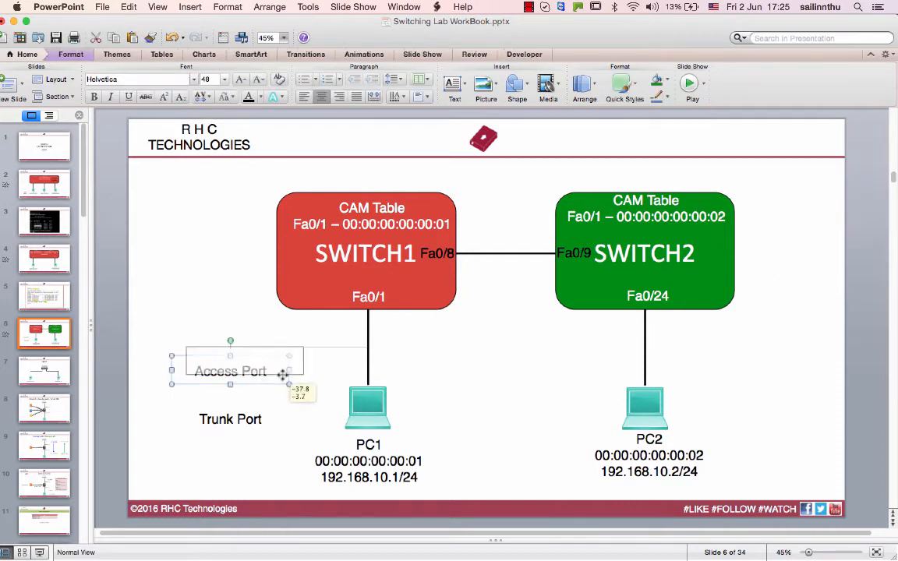
Step: Place 'Access Port' beside the SWITCH1–PC1 link and 'Trunk Port' under the switch-to-switch link
drag(231, 371, 320, 325)
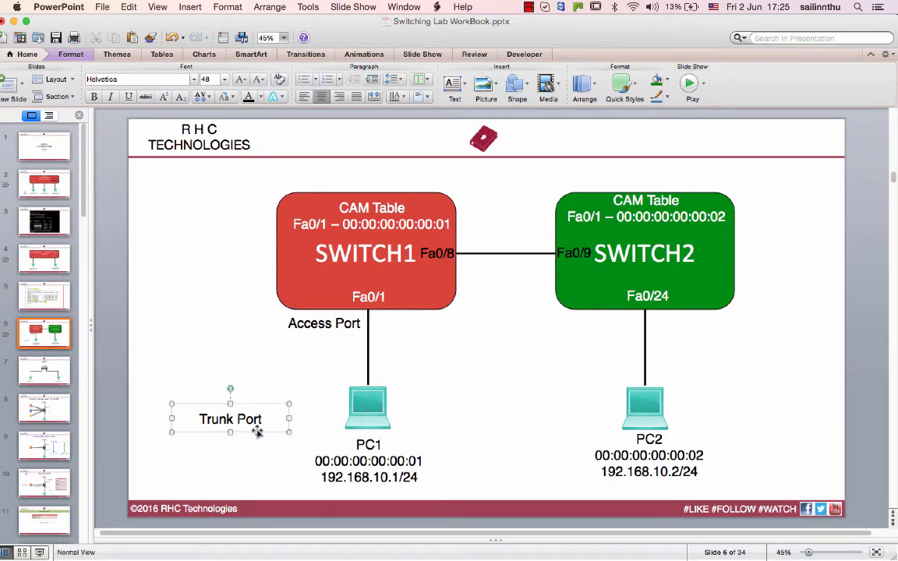
drag(231, 418, 510, 269)
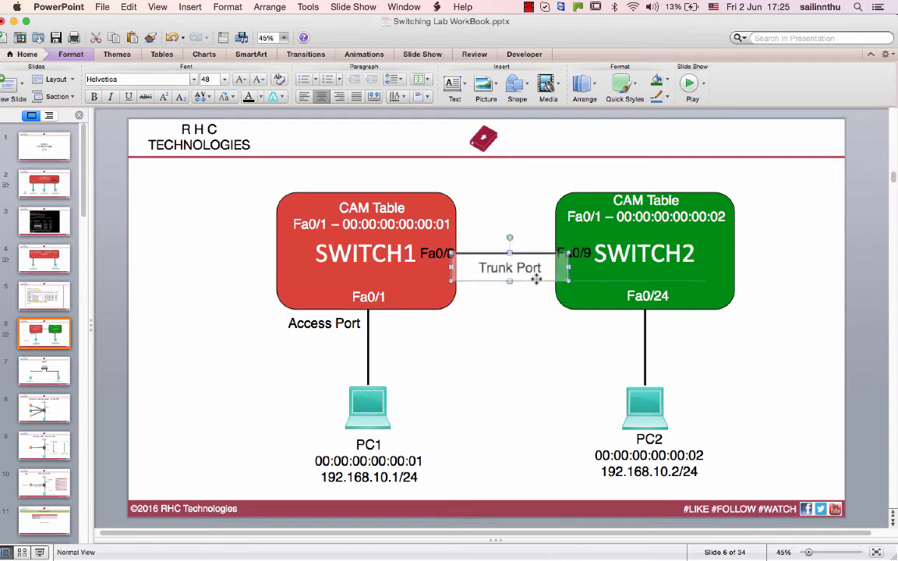
click(800, 234)
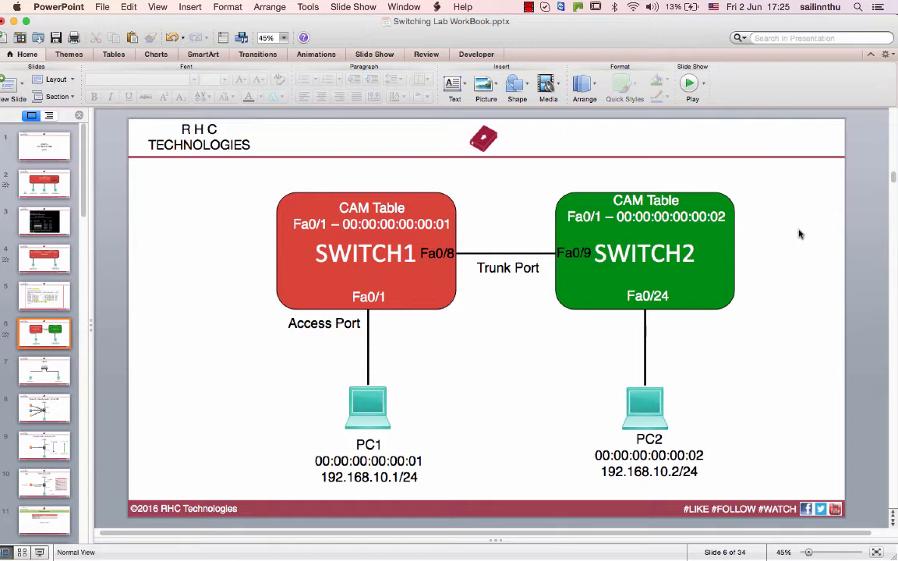
mouse_move(720, 304)
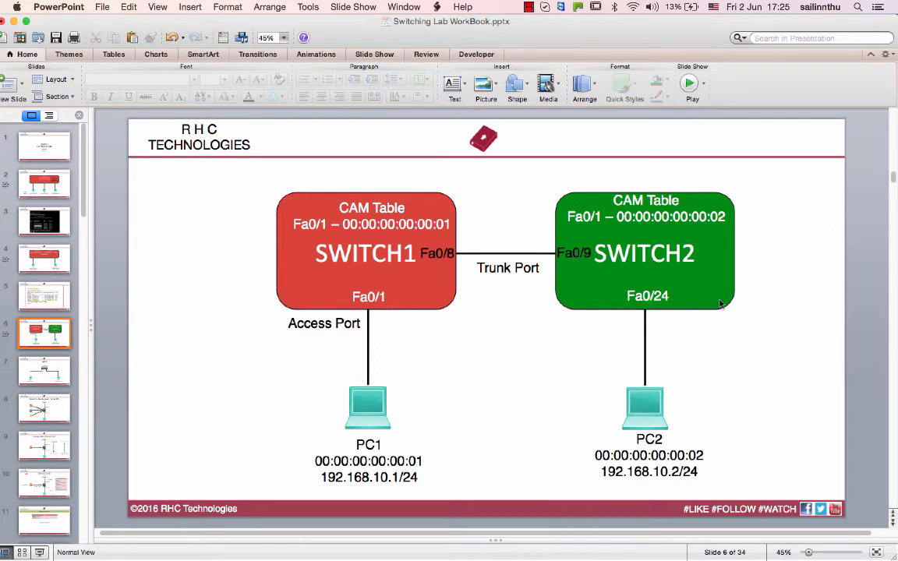
mouse_move(787, 310)
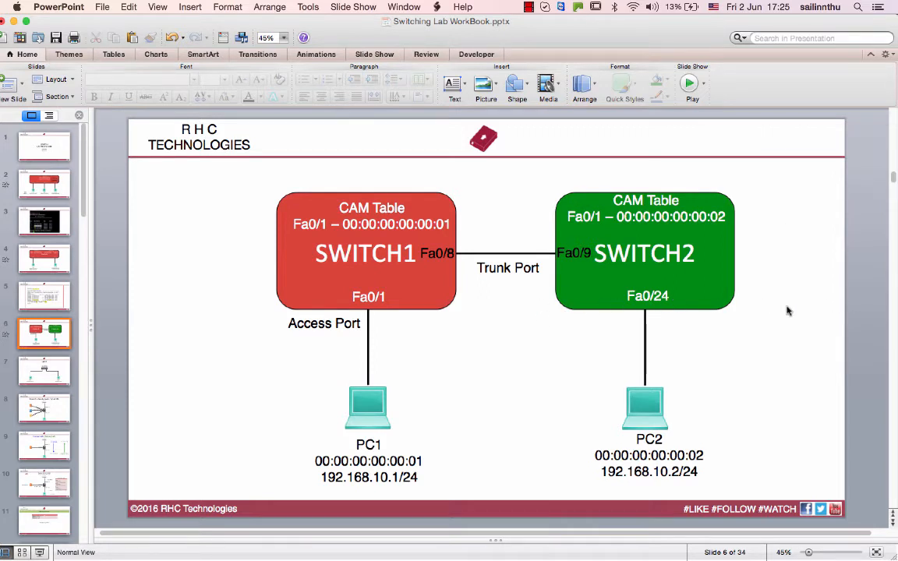
mouse_move(686, 420)
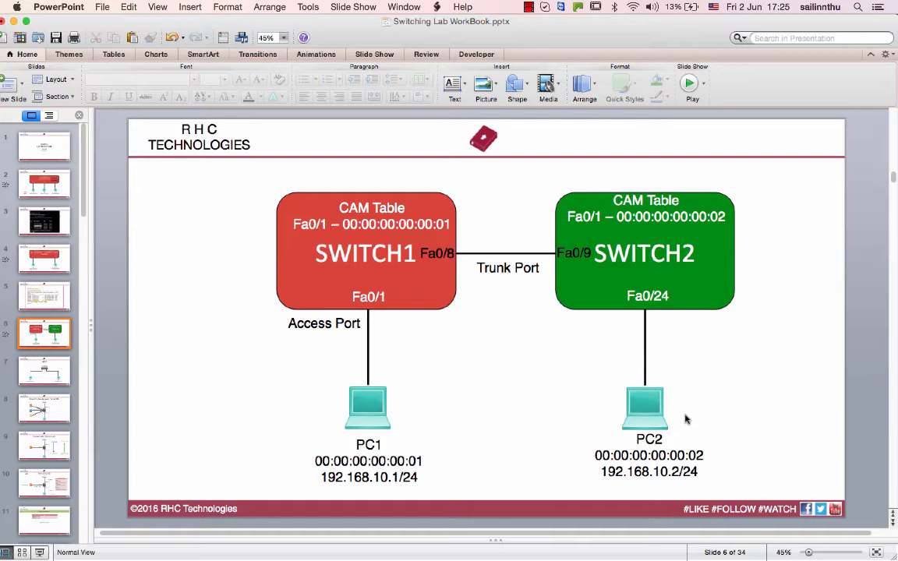
mouse_move(538, 134)
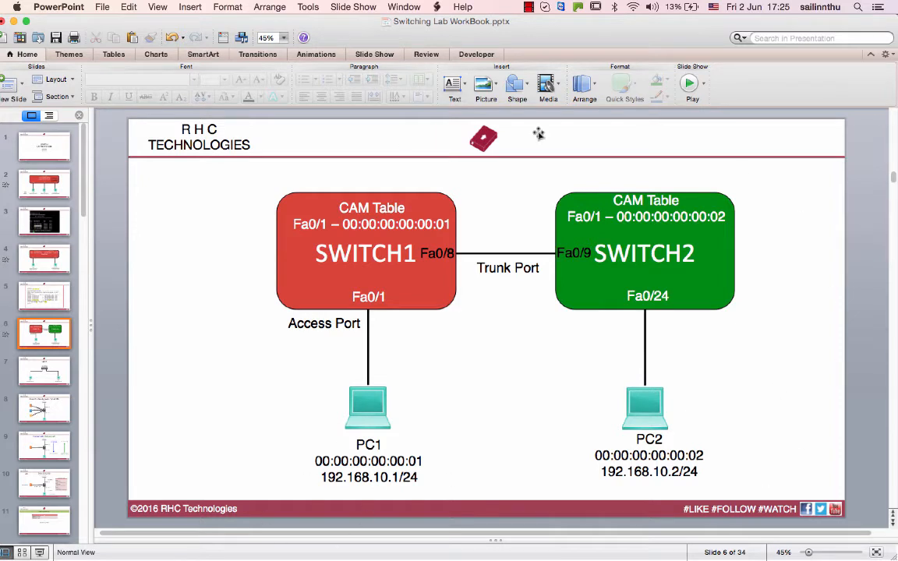
mouse_move(835, 392)
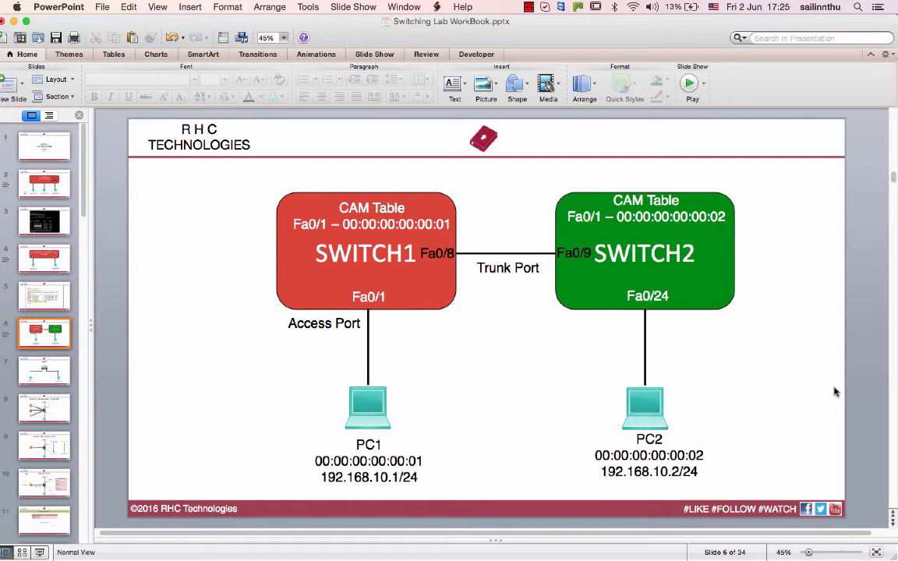
mouse_move(517, 287)
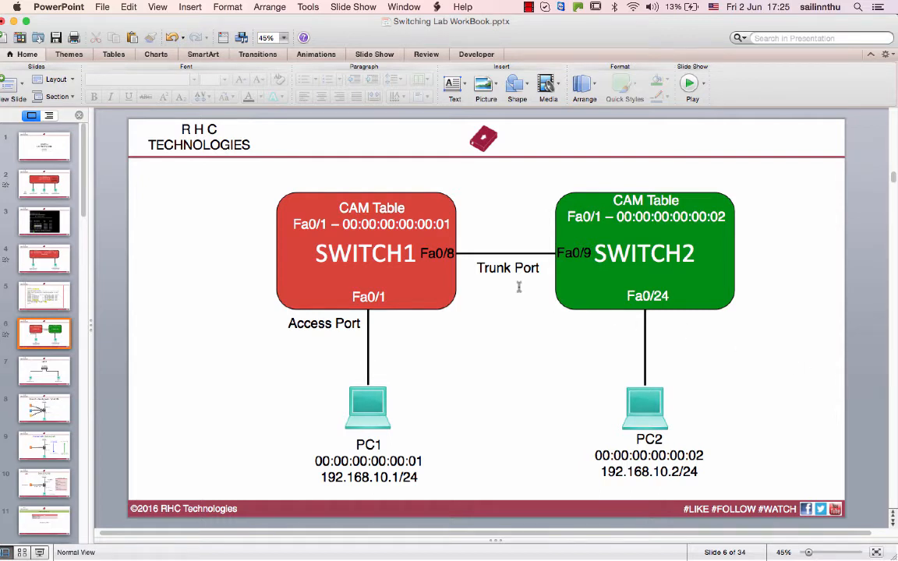
Step: Rename SWITCH1's CAM Table heading to ARP with entry 01 – 192.168.10.1
click(371, 216)
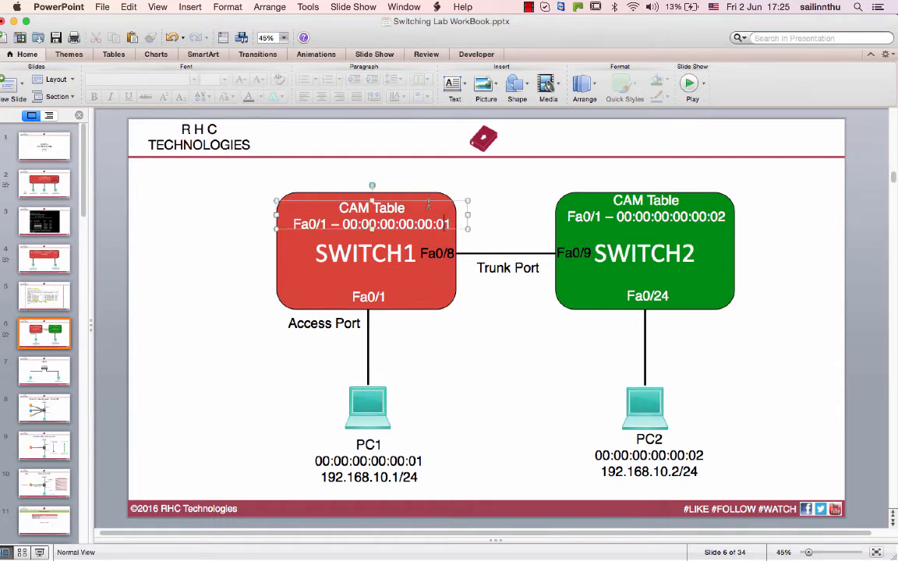
text(ARP)
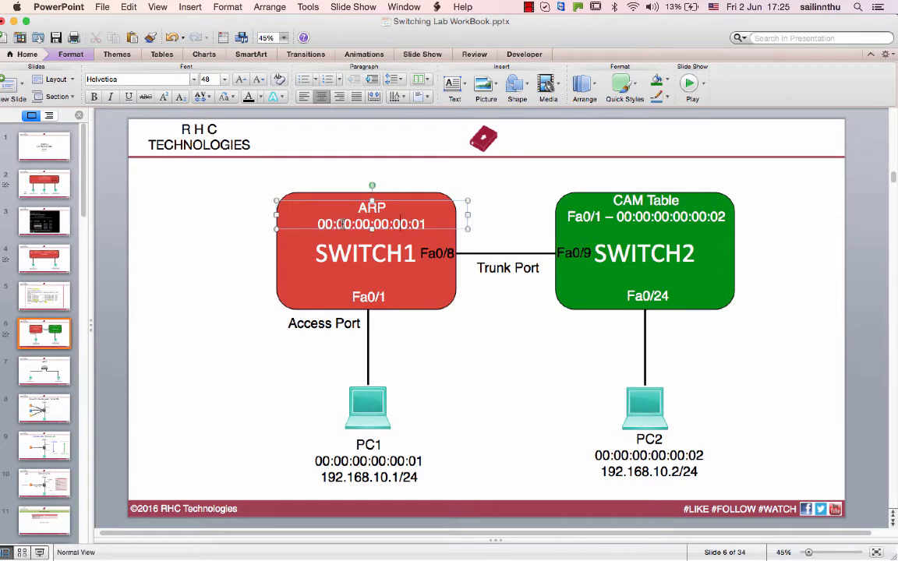
triple_click(371, 225)
text(01 – 192.168.10.1)
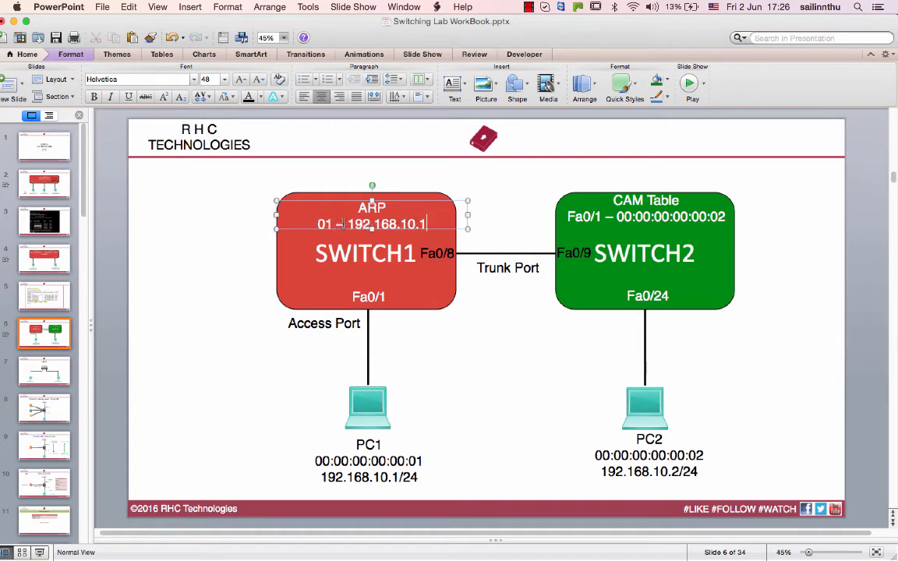
click(645, 217)
text(ARP)
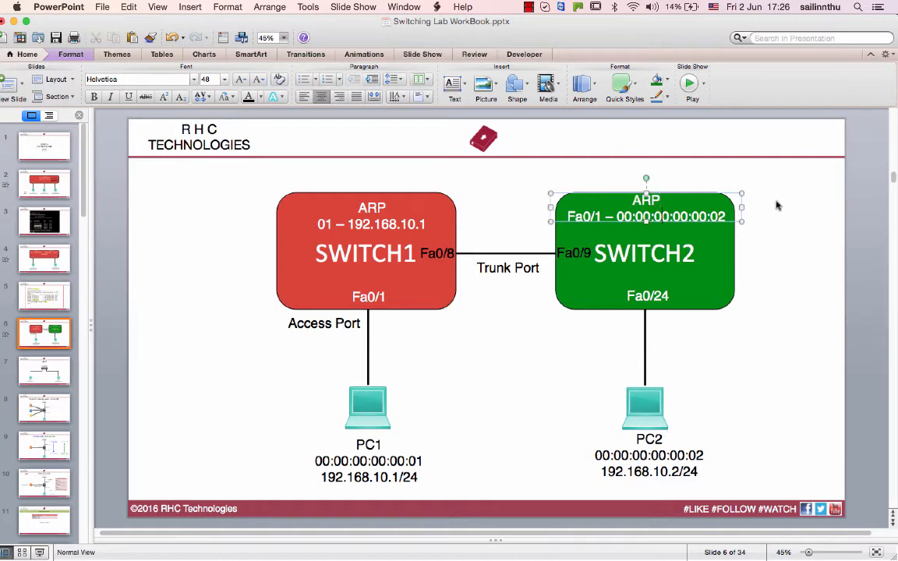
Step: Give SWITCH2 the matching ARP entry 02 – 192.168.10.2
double_click(645, 217)
text(02 -)
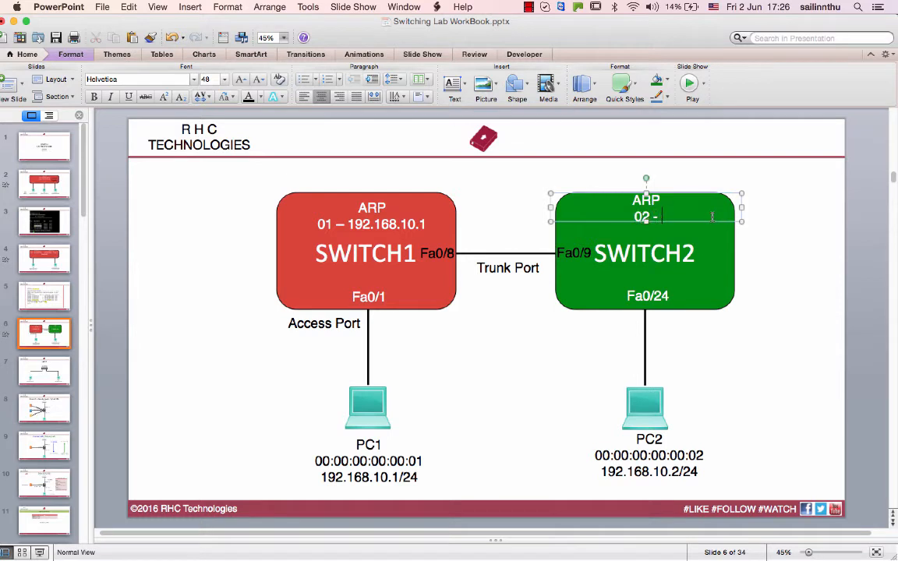
text(192.168.10.2)
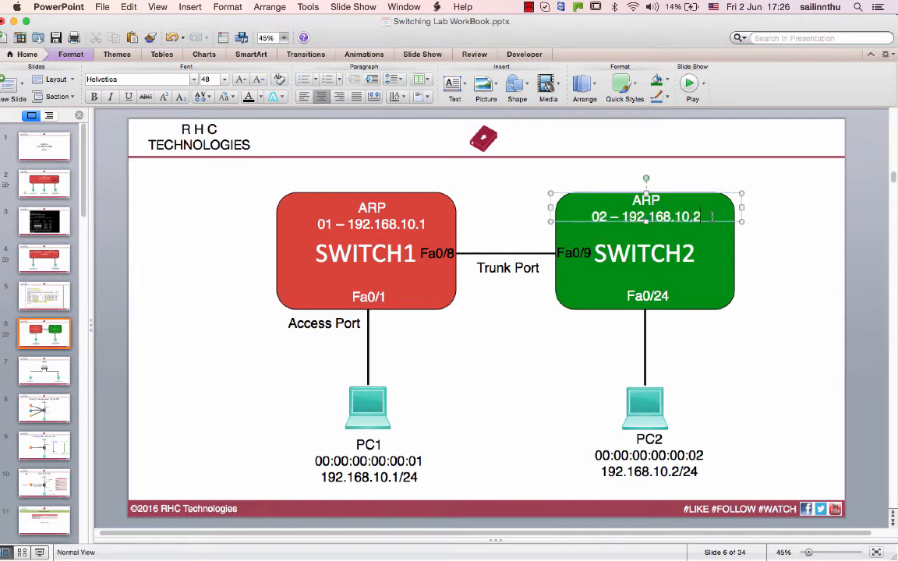
click(562, 173)
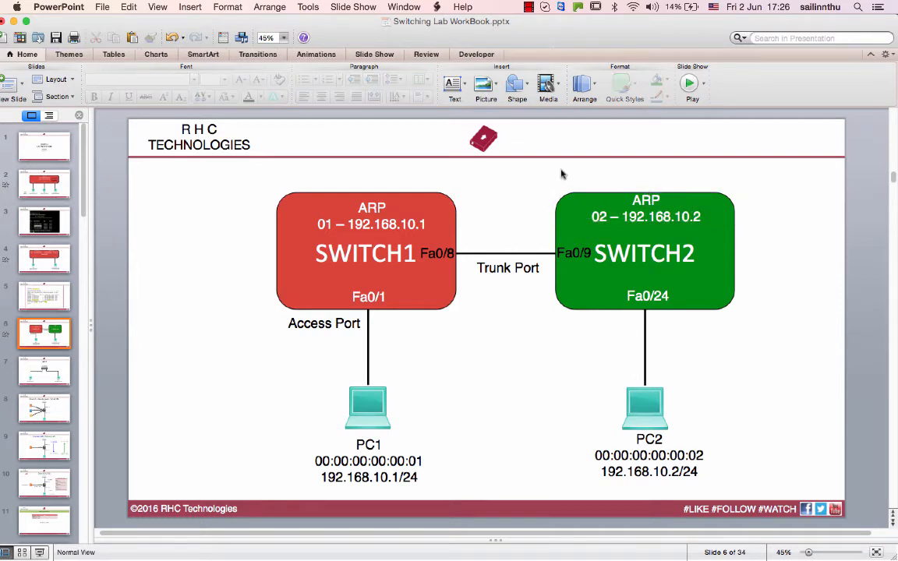
mouse_move(386, 437)
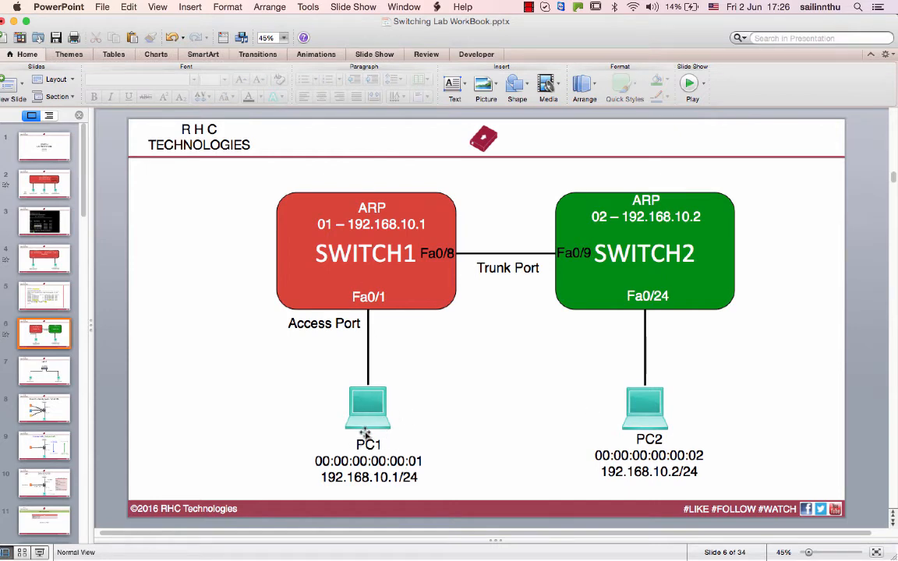
Step: Copy the PC1 label above PC1 and retype it as 'ARP Request'
click(368, 461)
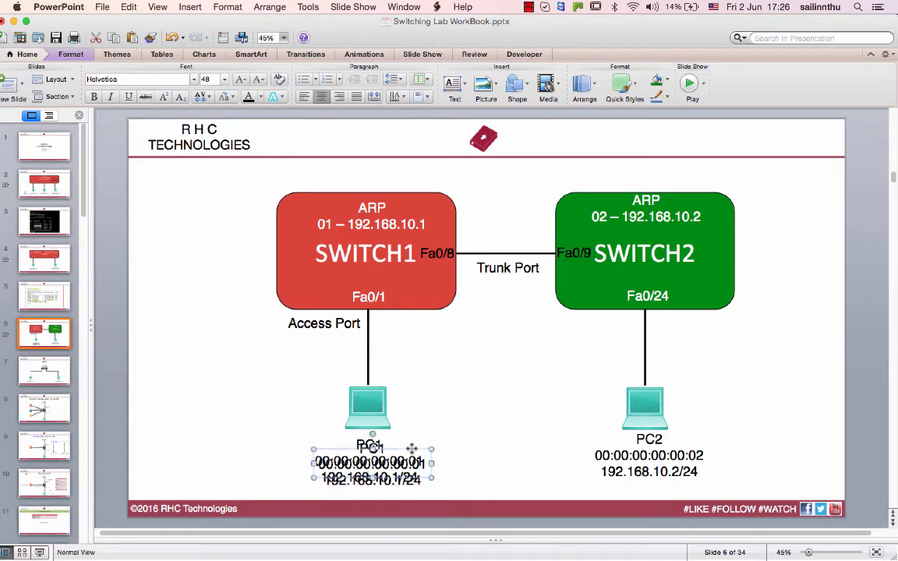
drag(371, 461, 437, 353)
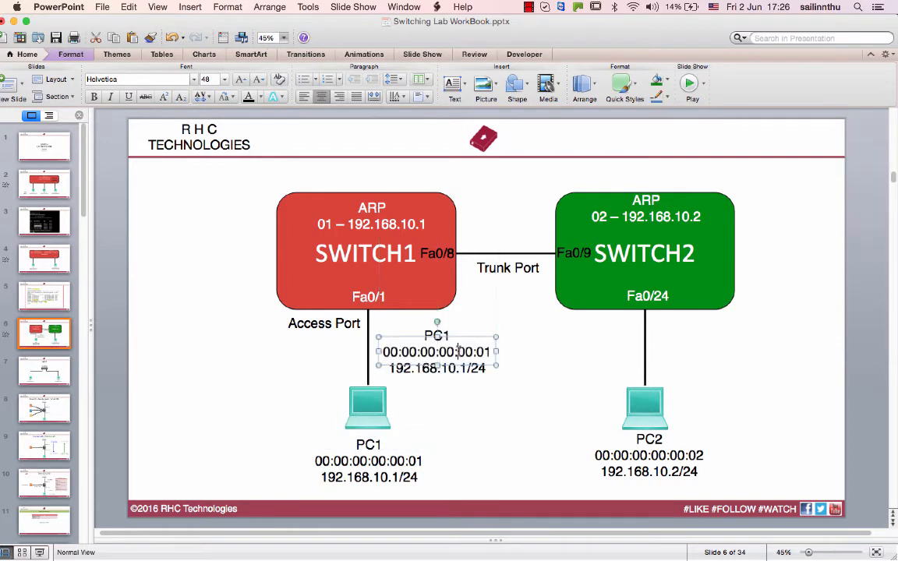
text(ARP Reb)
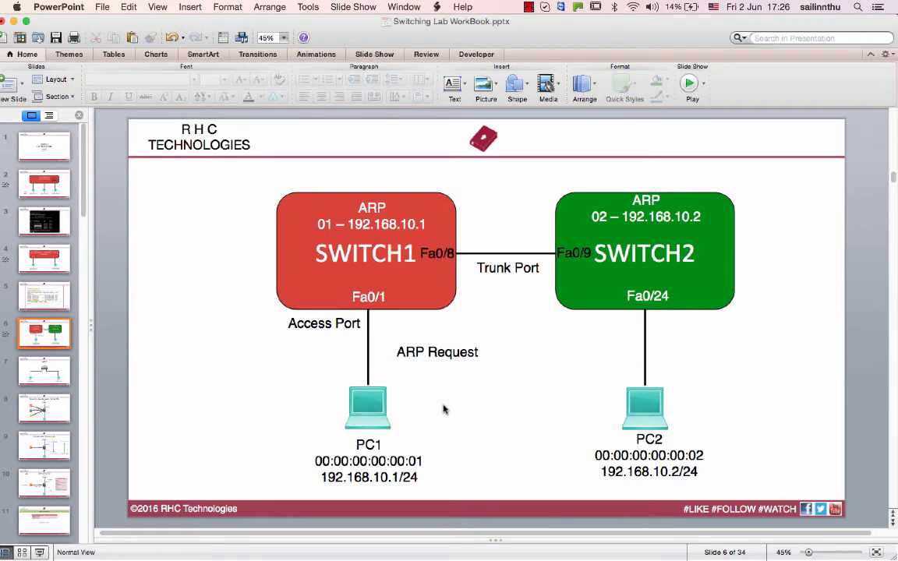
mouse_move(409, 278)
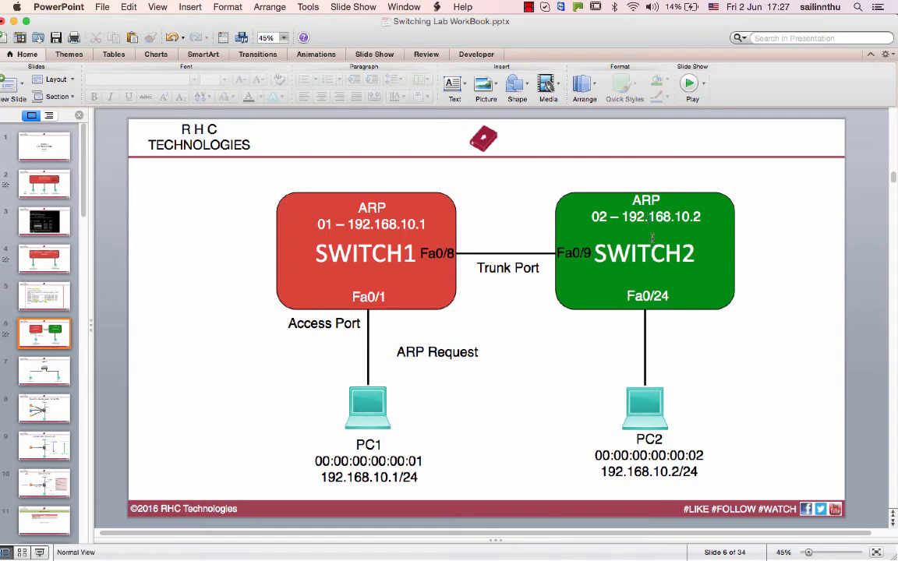
mouse_move(639, 299)
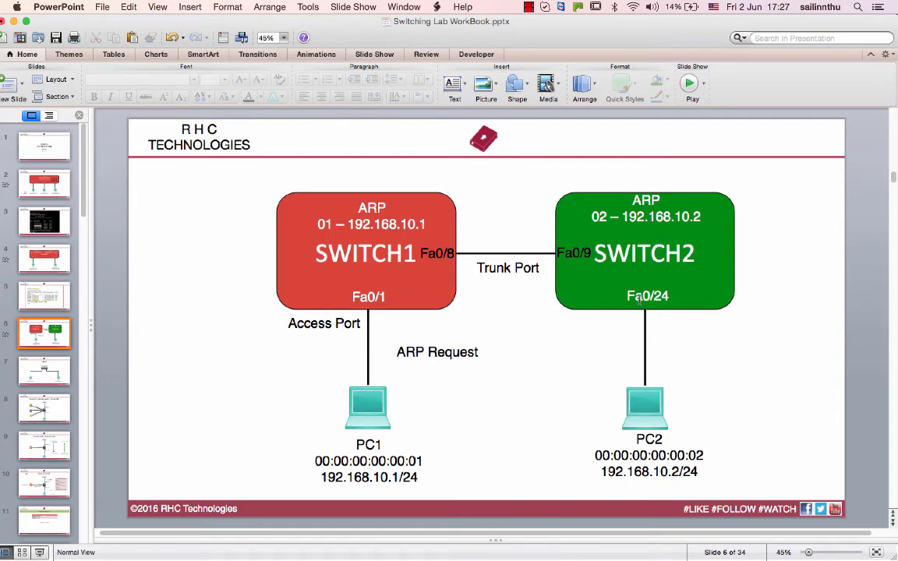
mouse_move(658, 342)
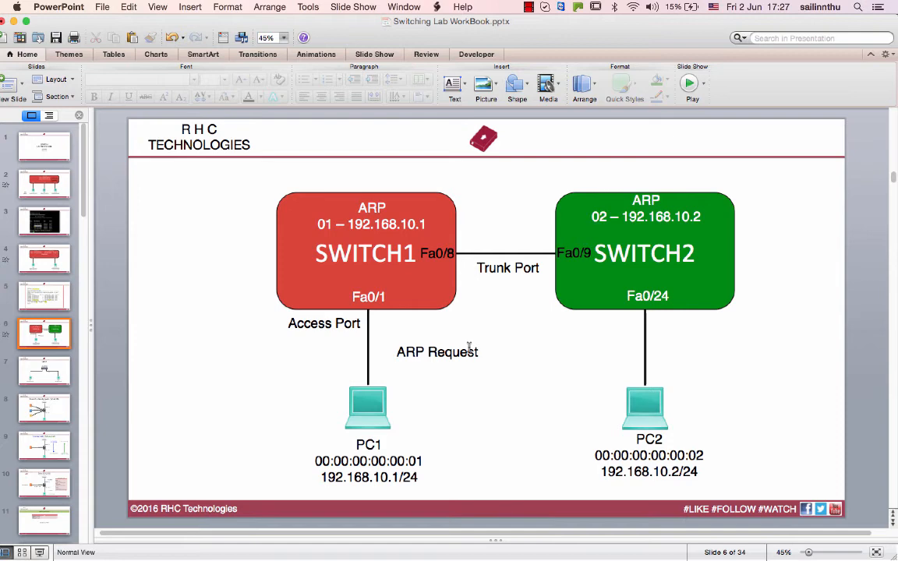
Step: Copy the ARP Request label beside PC2's link to become 'ARP Response'
click(437, 352)
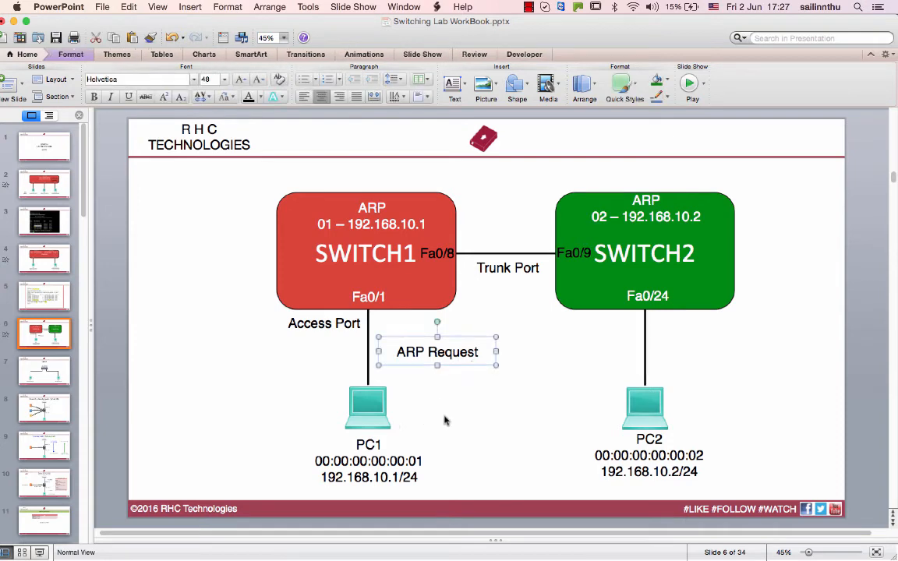
mouse_move(515, 371)
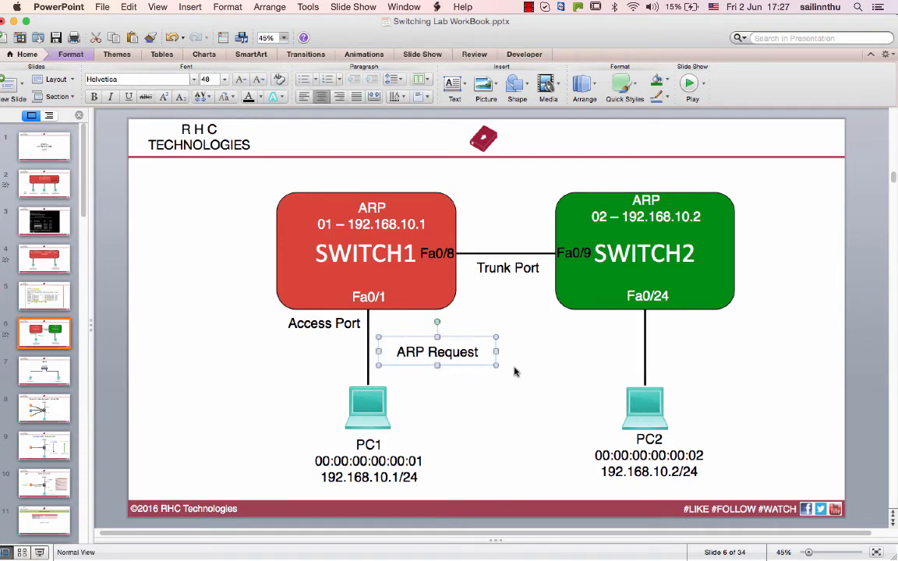
drag(437, 353, 440, 355)
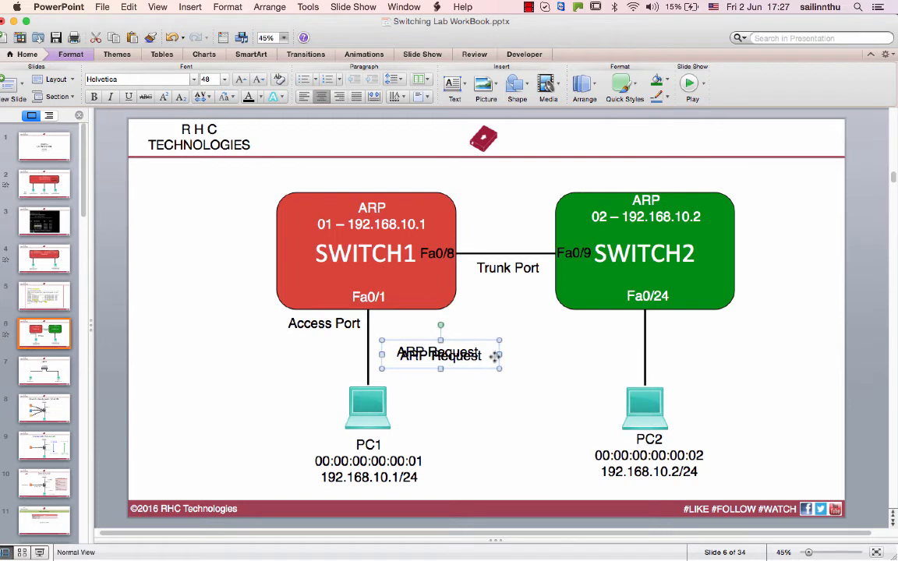
drag(440, 356, 709, 353)
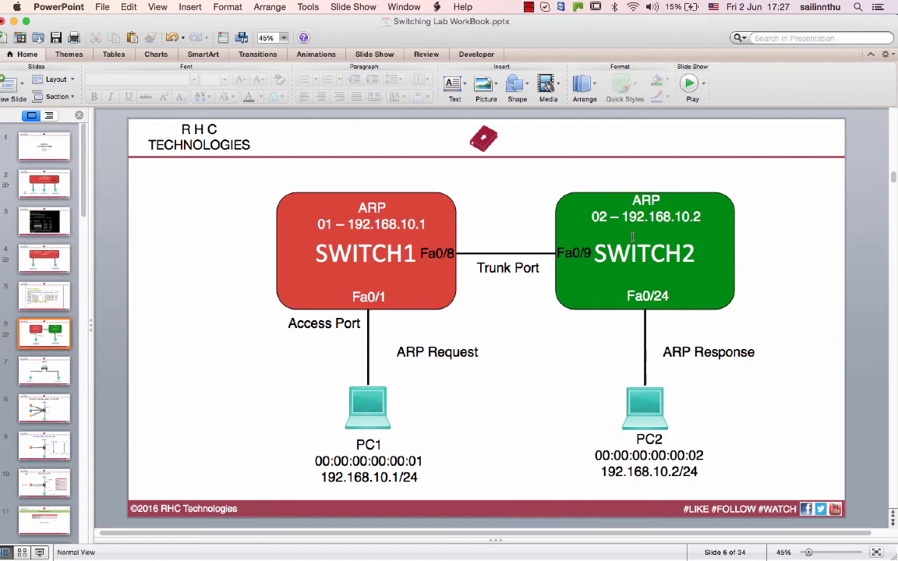
mouse_move(605, 287)
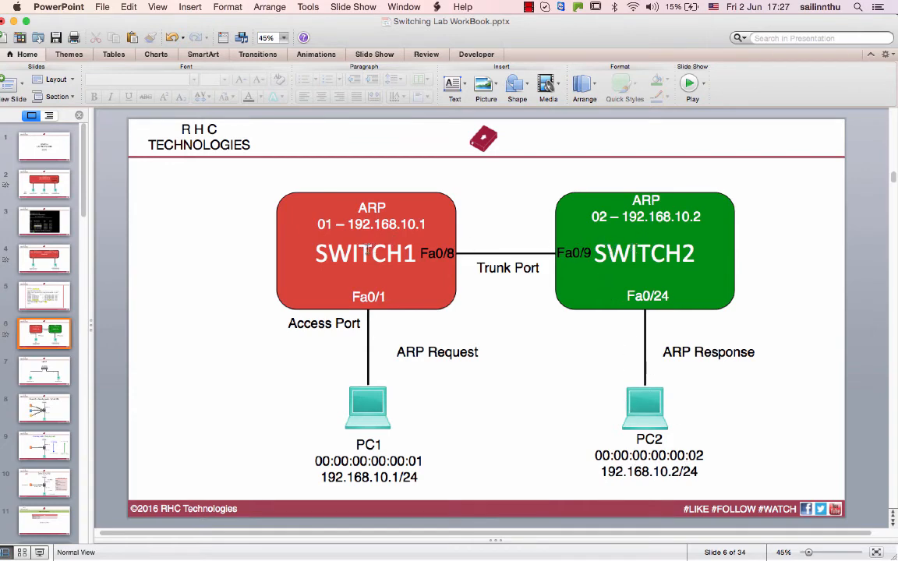
mouse_move(372, 505)
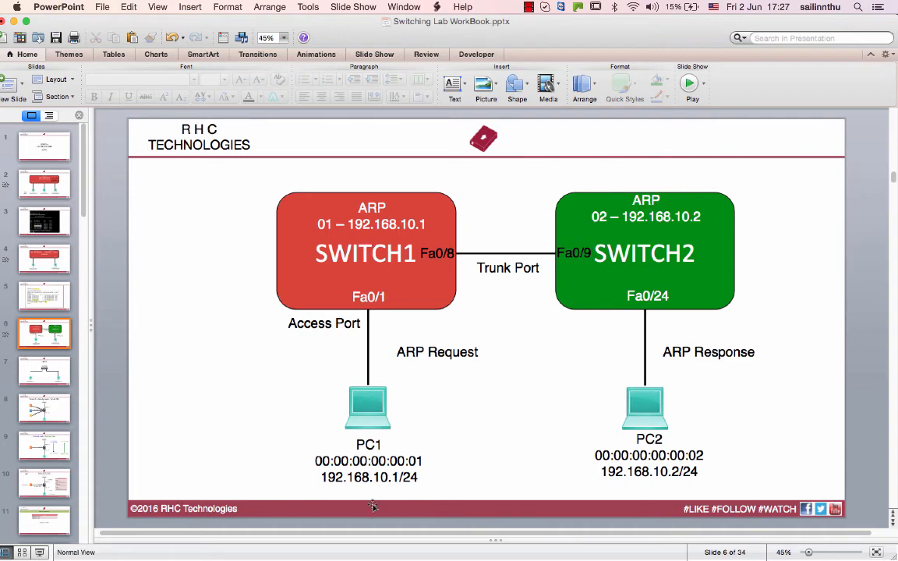
mouse_move(495, 292)
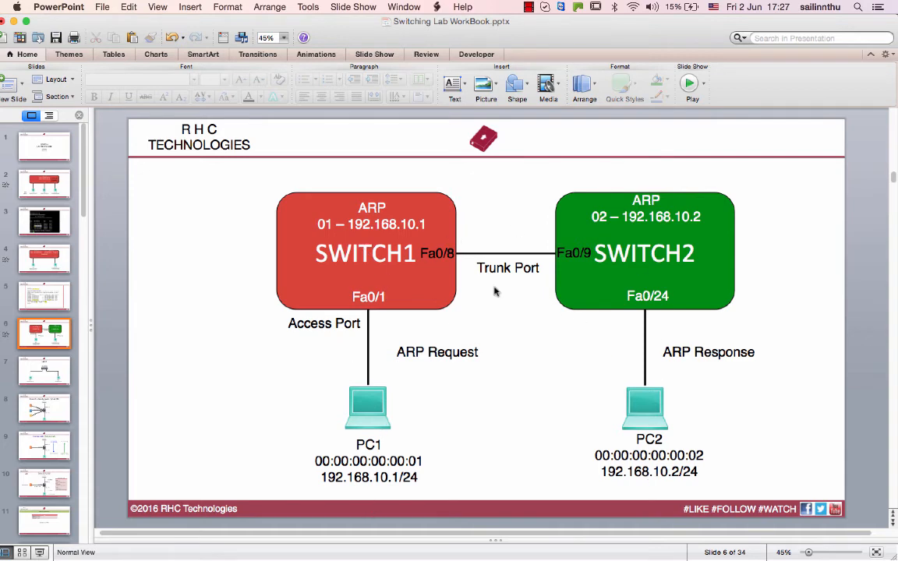
mouse_move(717, 391)
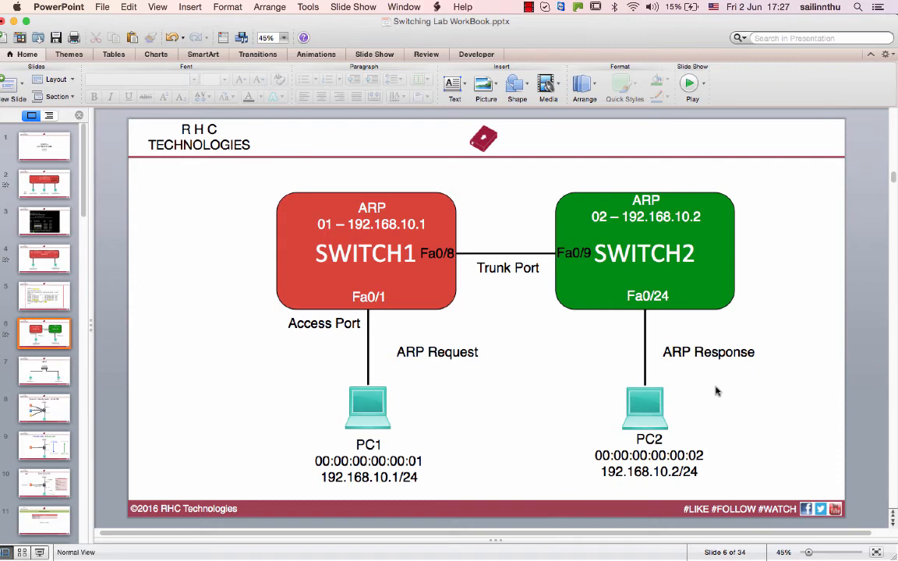
mouse_move(630, 396)
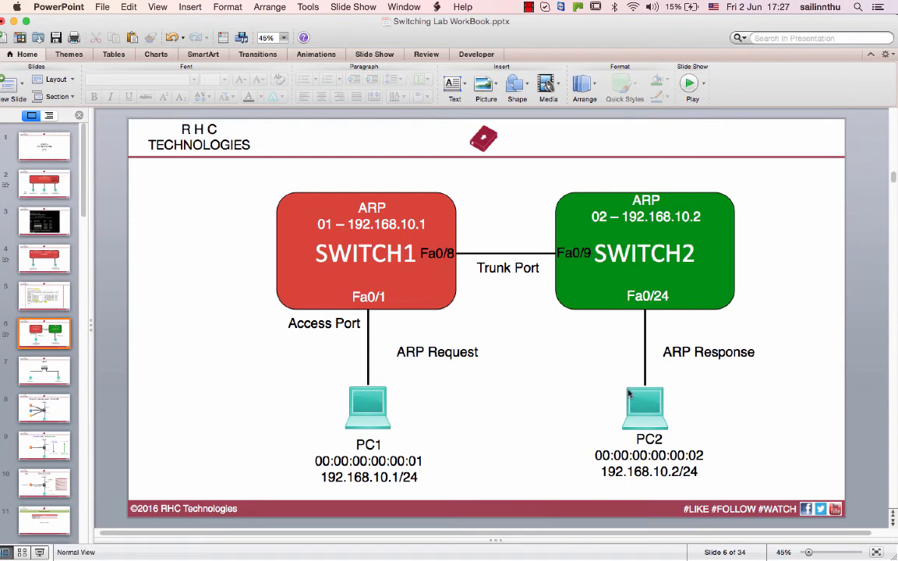
mouse_move(499, 278)
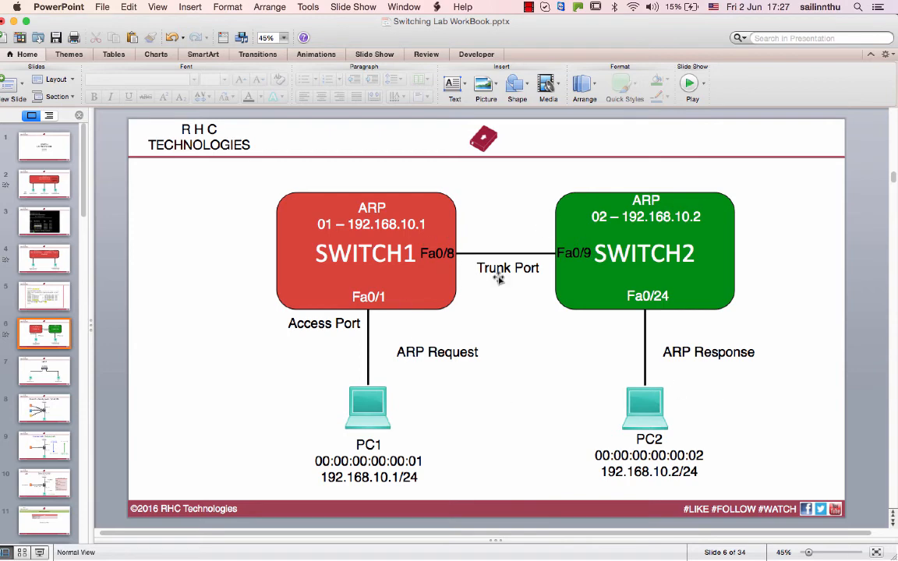
mouse_move(353, 335)
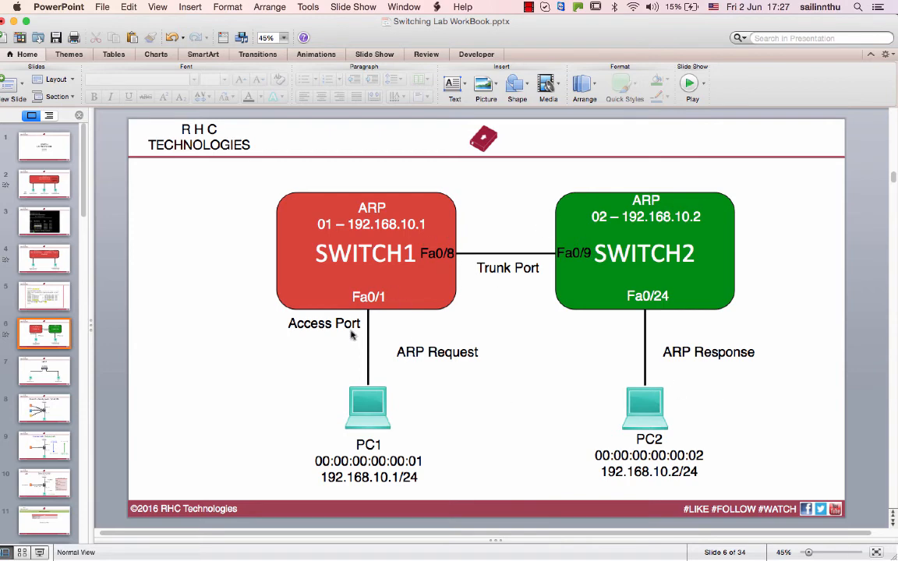
mouse_move(536, 237)
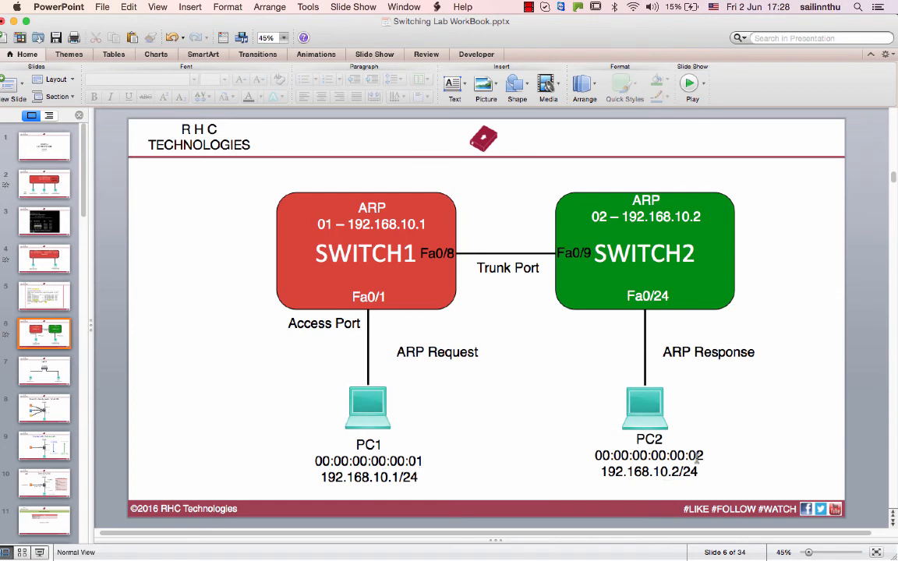
mouse_move(699, 393)
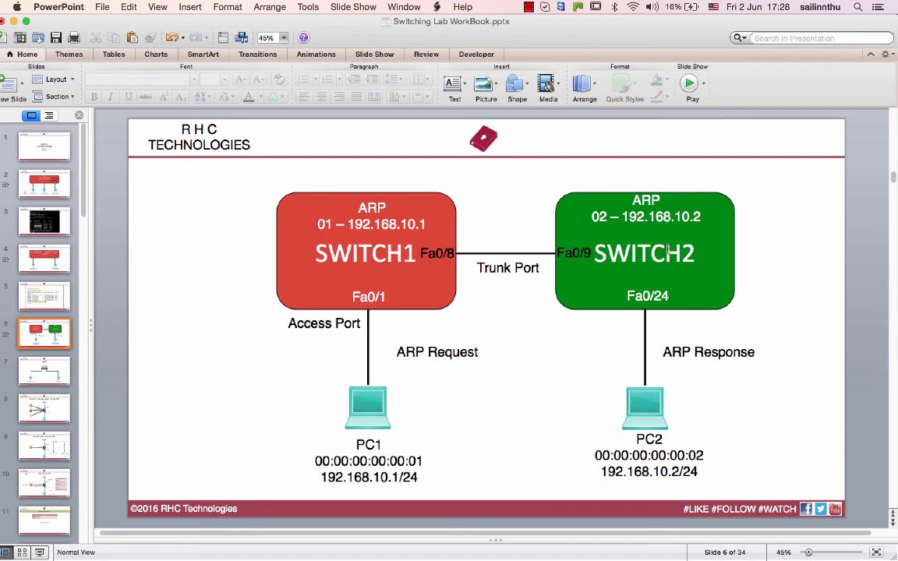
mouse_move(685, 434)
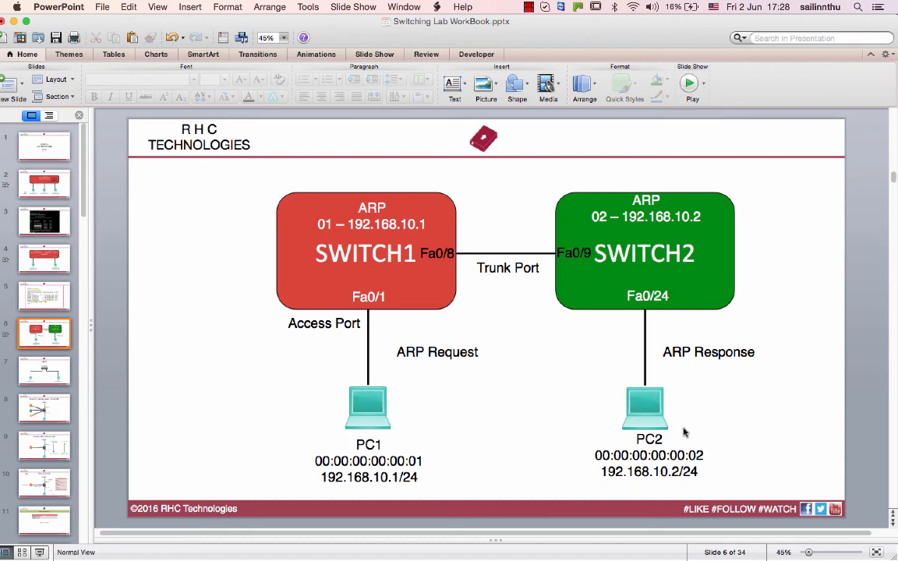
mouse_move(675, 434)
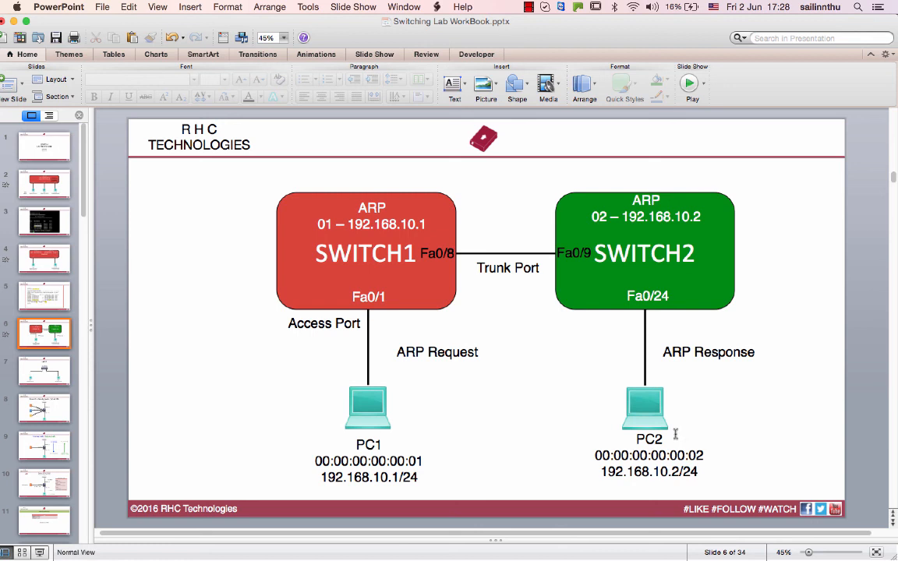